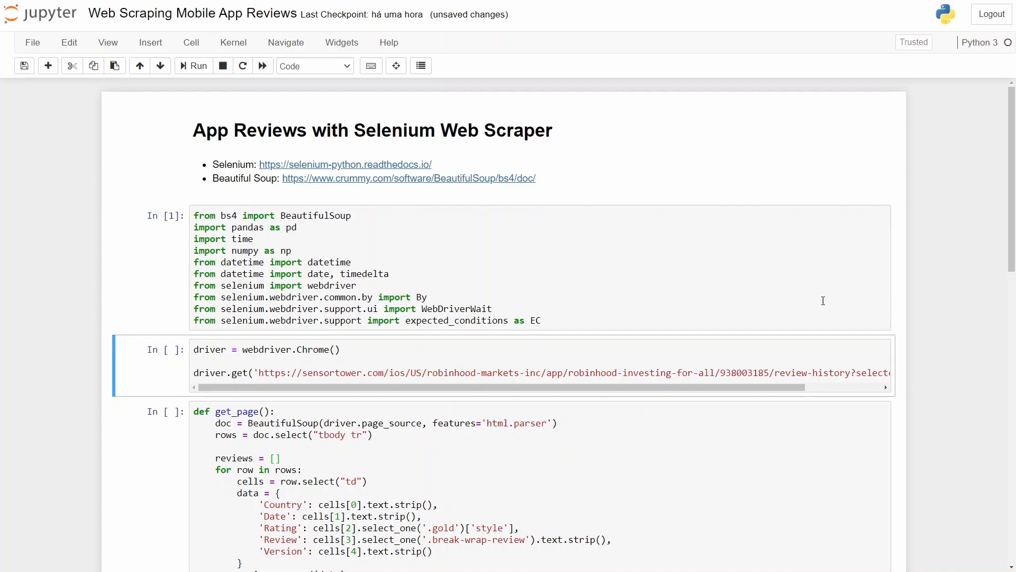
- Show the All Reviews history table for Robinhood in the Selenium-driven Chrome window
{"action": "double_click", "coordinate": [316, 349]}
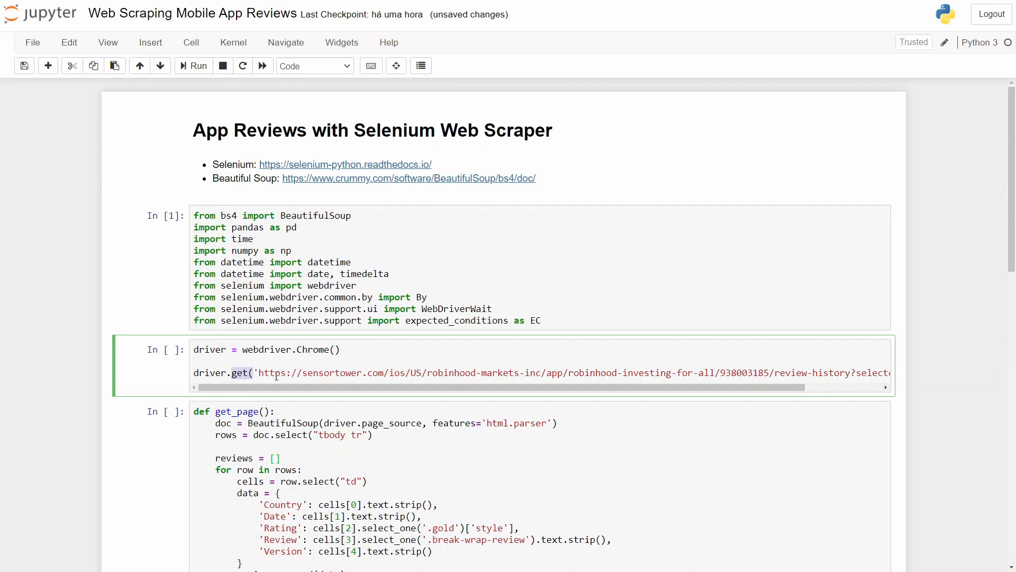
{"action": "left_click", "coordinate": [266, 373]}
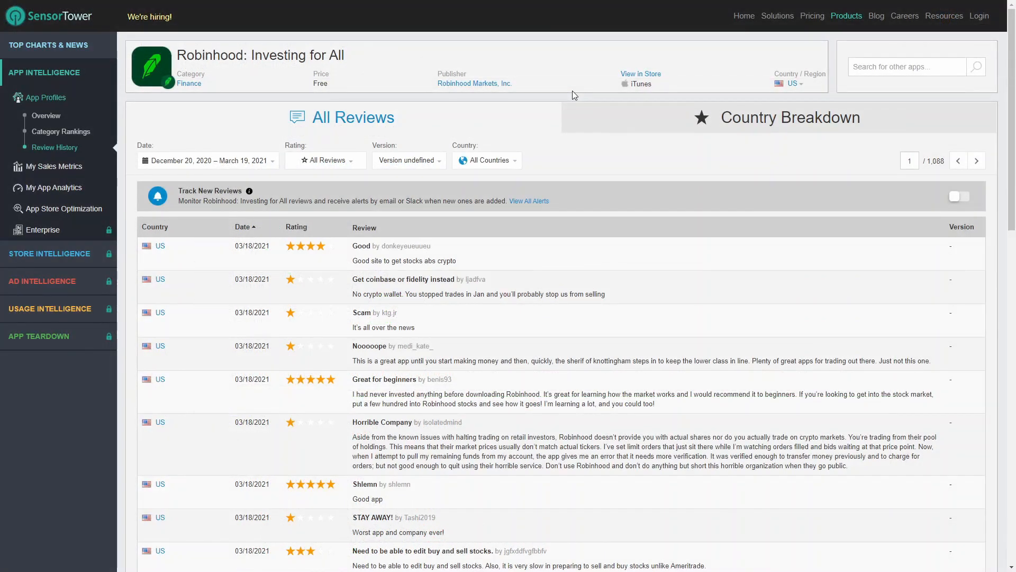
{"action": "mouse_move", "coordinate": [490, 227]}
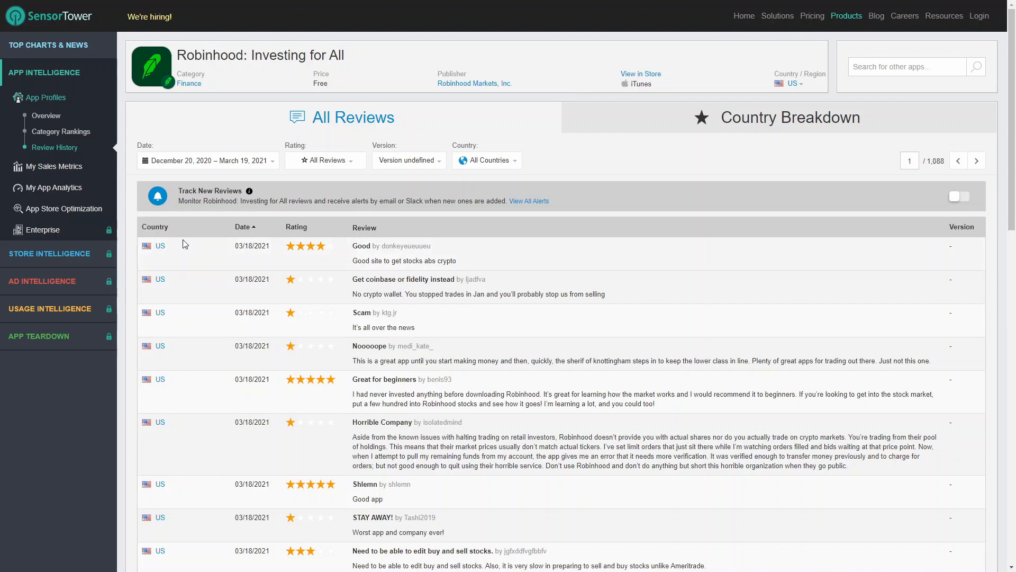
{"action": "mouse_move", "coordinate": [327, 244]}
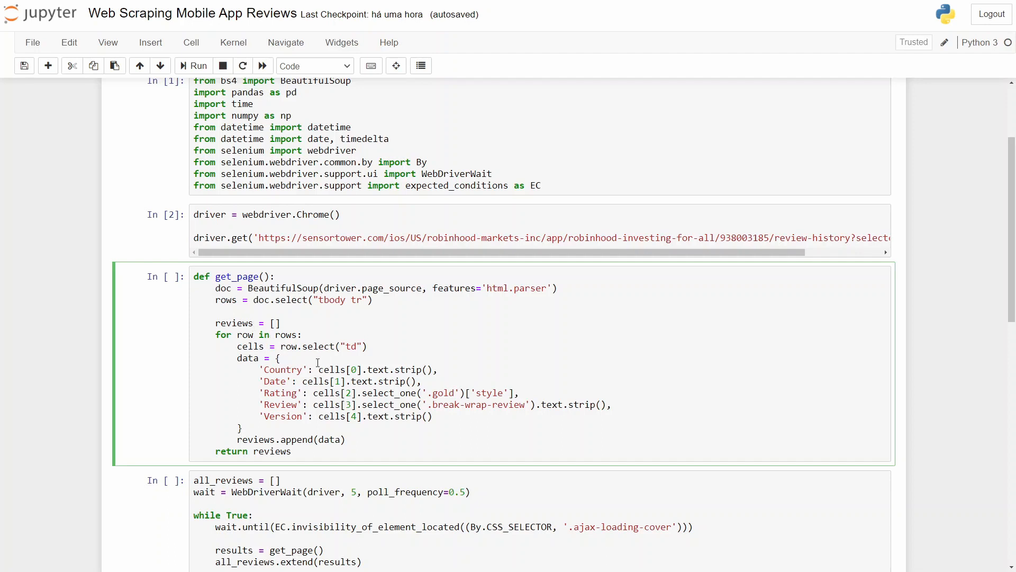
{"action": "mouse_move", "coordinate": [280, 288]}
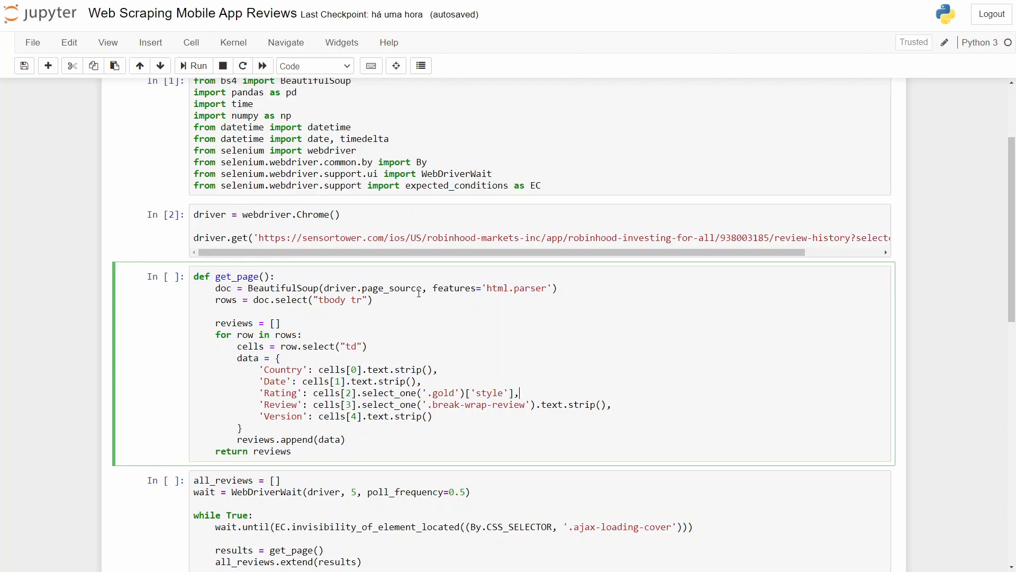
{"action": "mouse_move", "coordinate": [440, 301]}
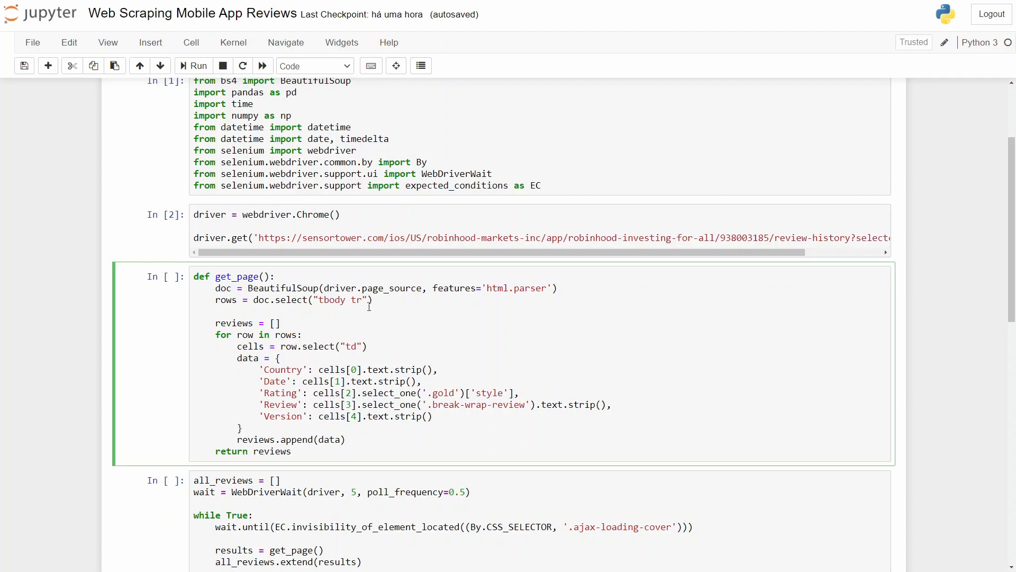
{"action": "mouse_move", "coordinate": [320, 317]}
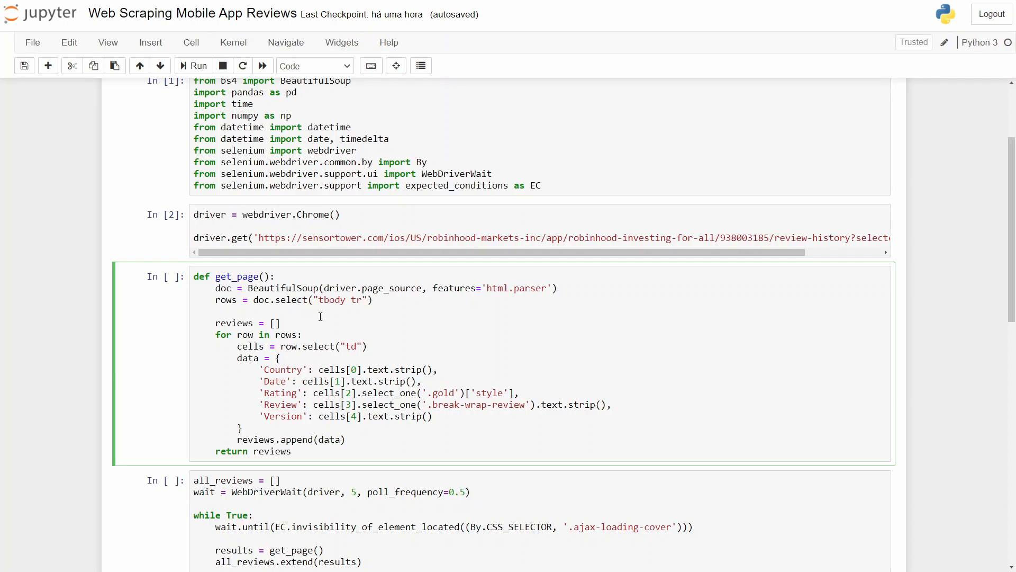
{"action": "double_click", "coordinate": [236, 323]}
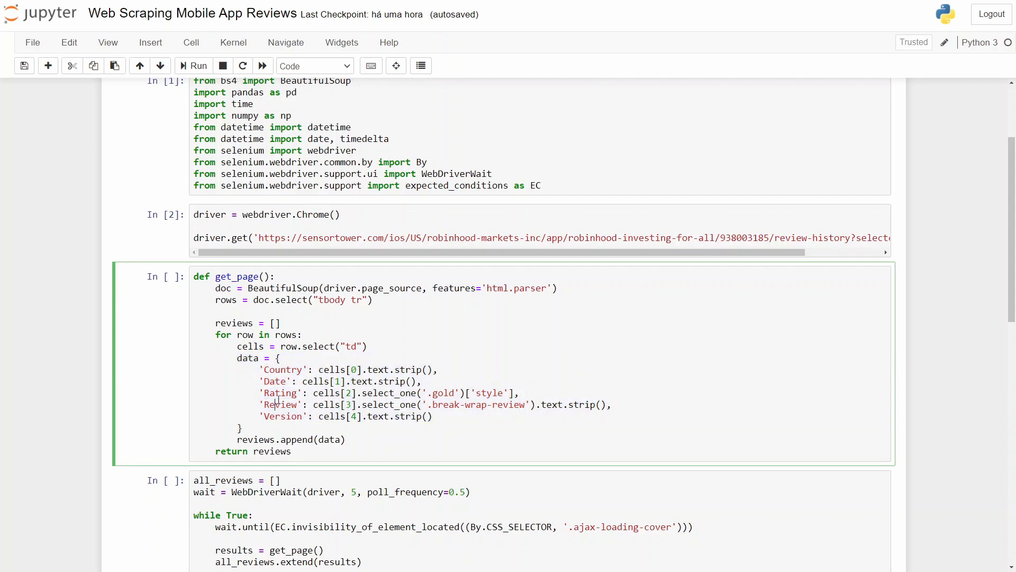
{"action": "double_click", "coordinate": [283, 416]}
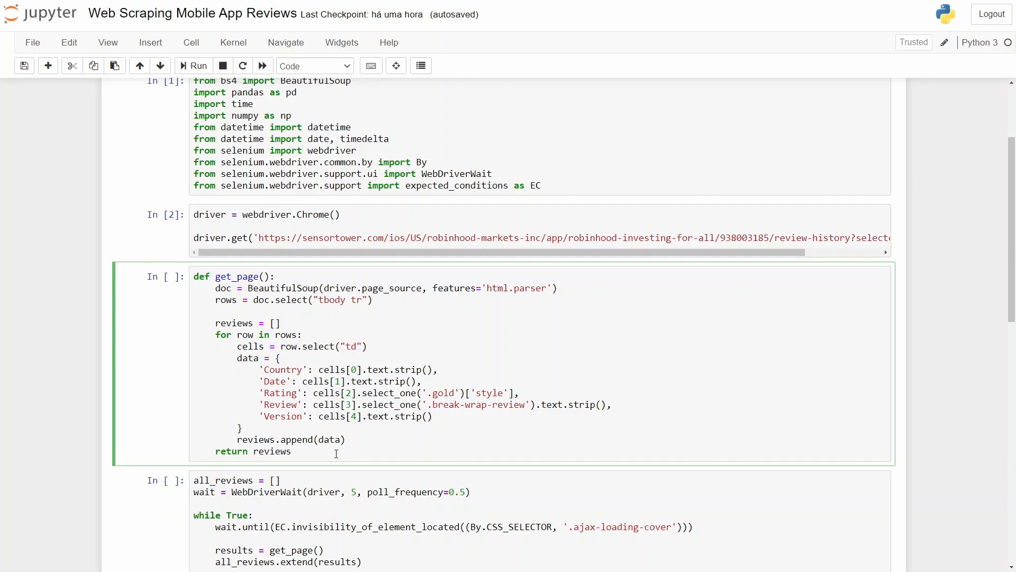
{"action": "left_click", "coordinate": [293, 451]}
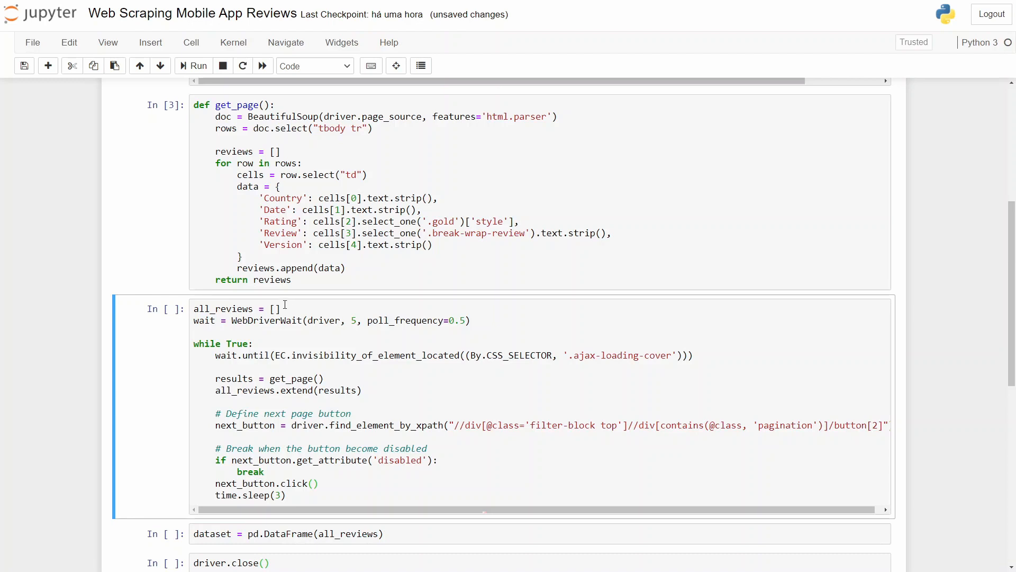
- Run the get_page parsing function cell and move to the while True scraping loop cell
{"action": "double_click", "coordinate": [233, 308]}
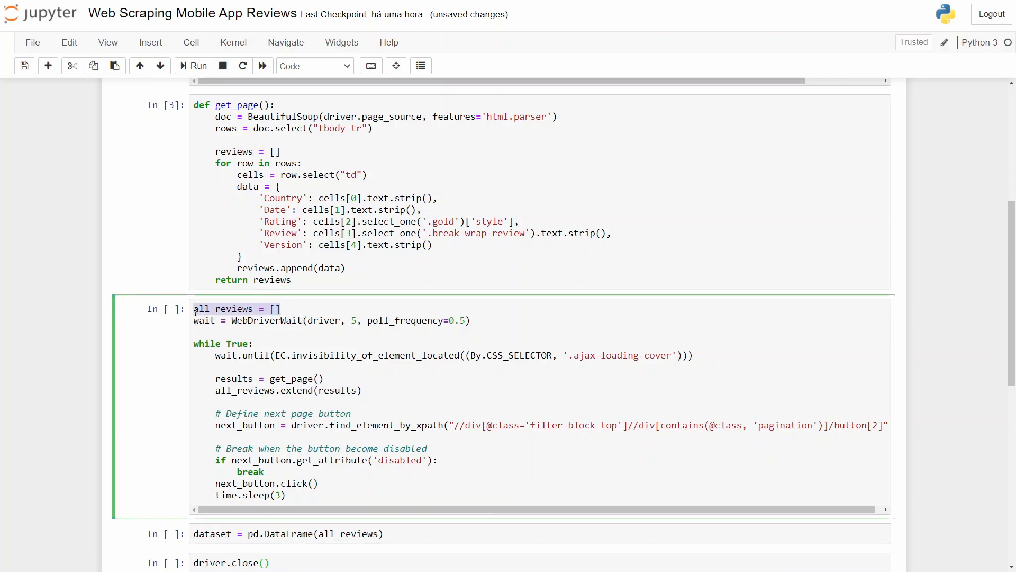
{"action": "mouse_move", "coordinate": [304, 313]}
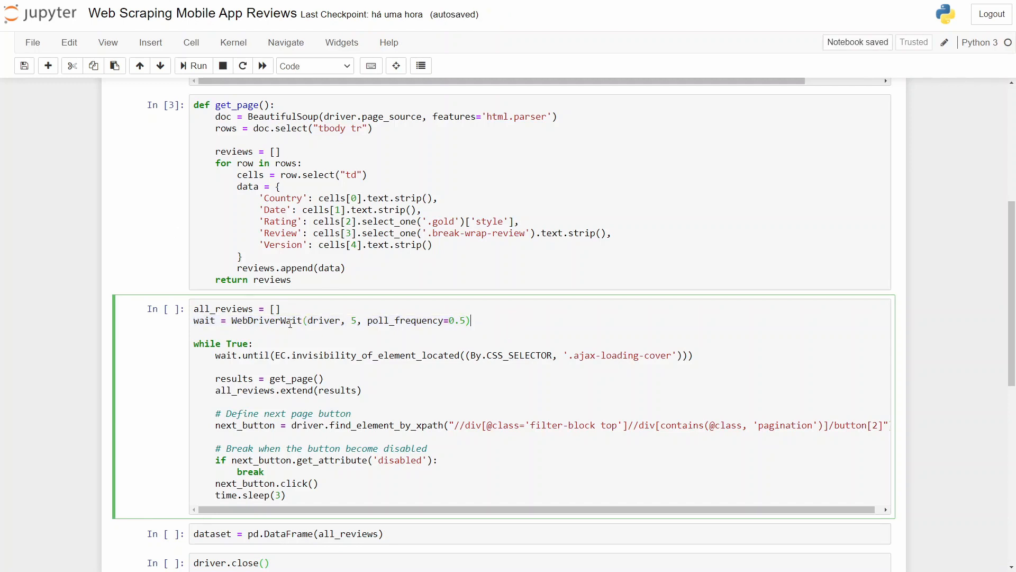
{"action": "double_click", "coordinate": [324, 320]}
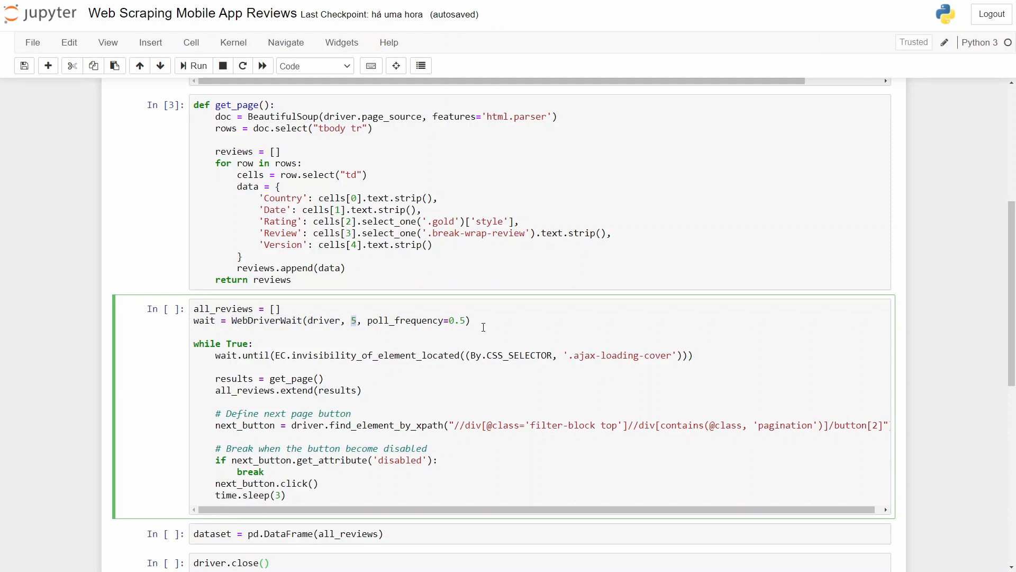
{"action": "mouse_move", "coordinate": [467, 315]}
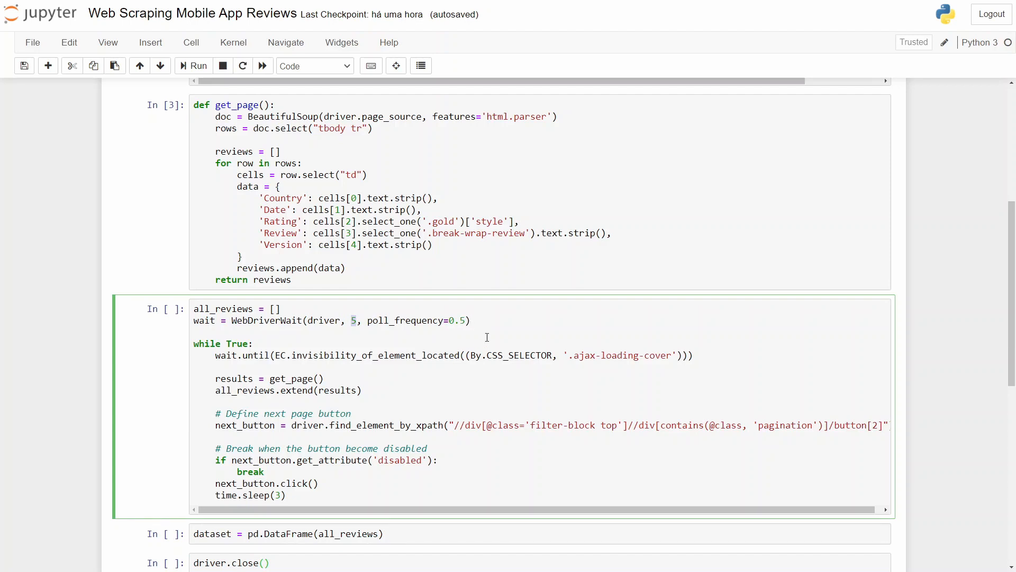
{"action": "mouse_move", "coordinate": [275, 332]}
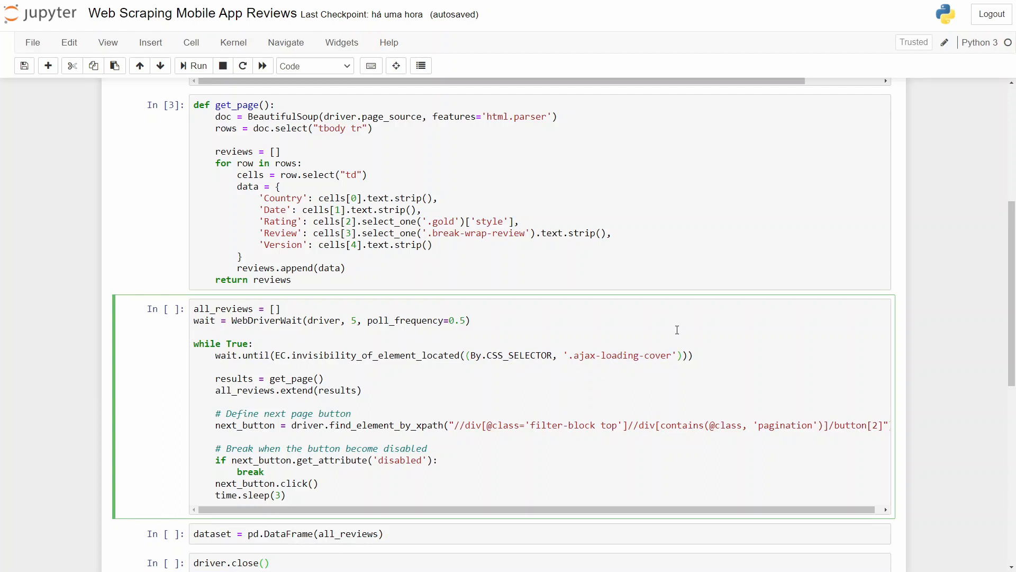
{"action": "left_click", "coordinate": [285, 356]}
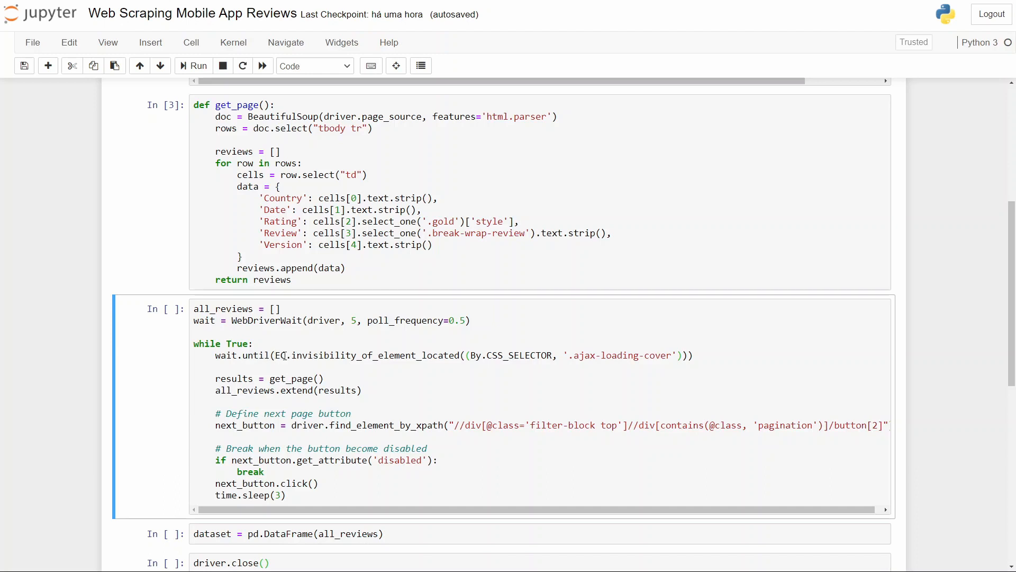
{"action": "left_click", "coordinate": [296, 356]}
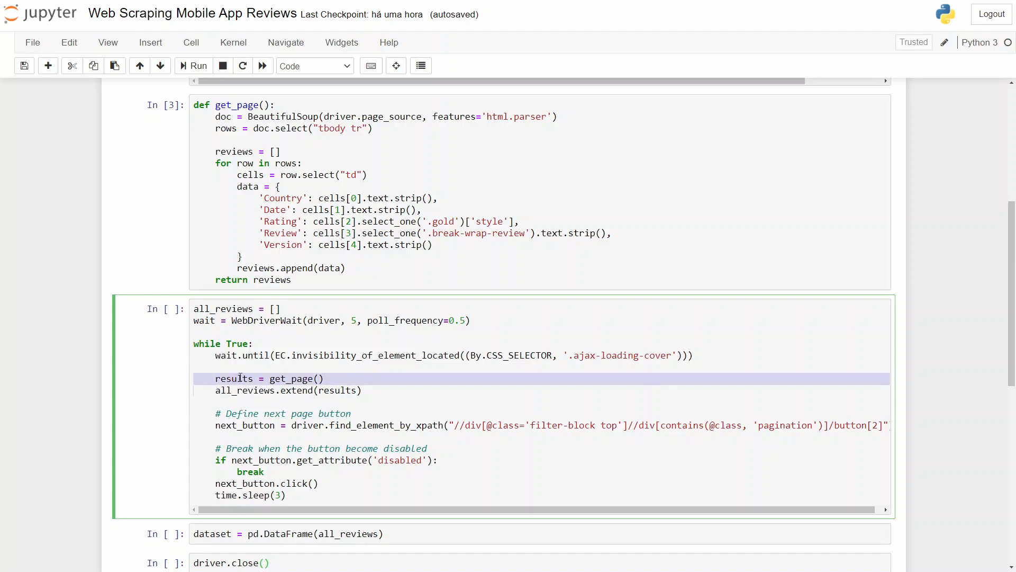
- Run the while-loop cell so Selenium starts clicking through Robinhood's review pages
{"action": "double_click", "coordinate": [234, 378]}
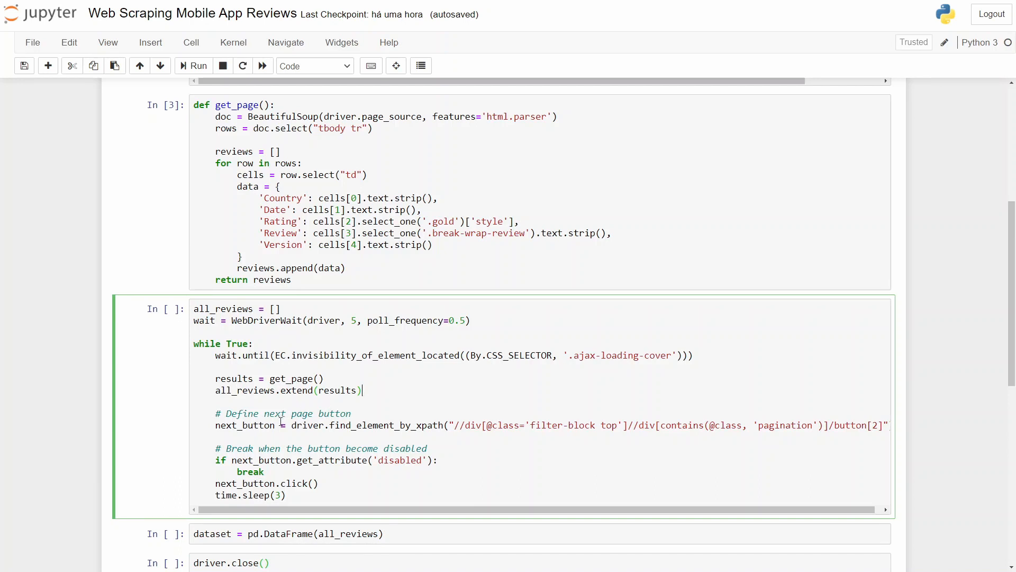
{"action": "double_click", "coordinate": [245, 425]}
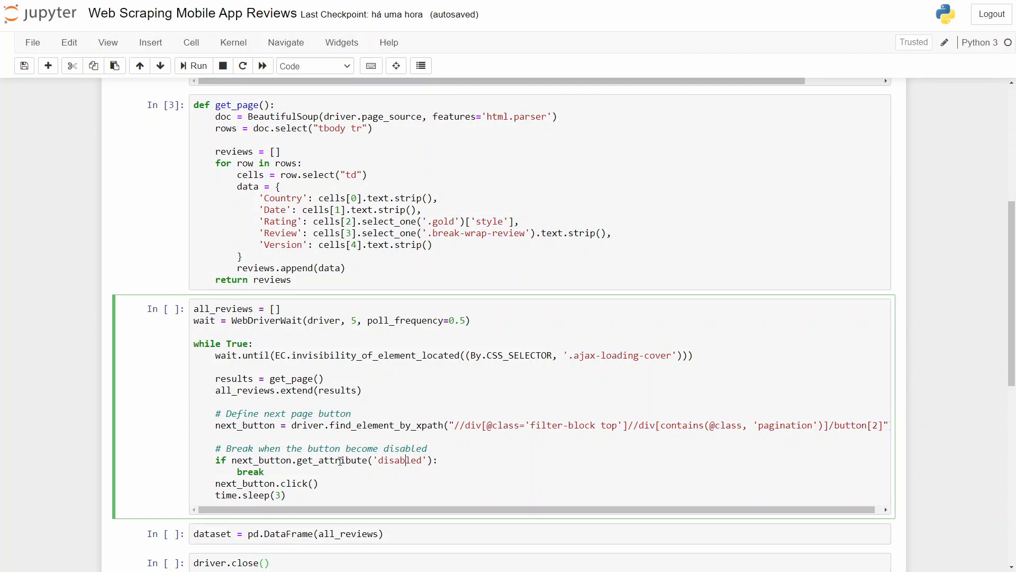
{"action": "double_click", "coordinate": [399, 461]}
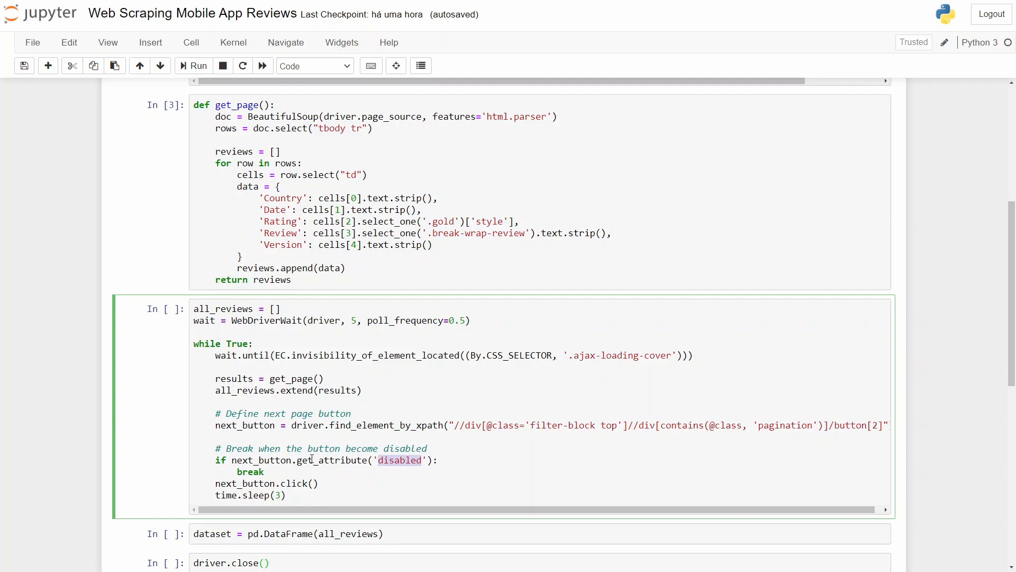
{"action": "mouse_move", "coordinate": [333, 513]}
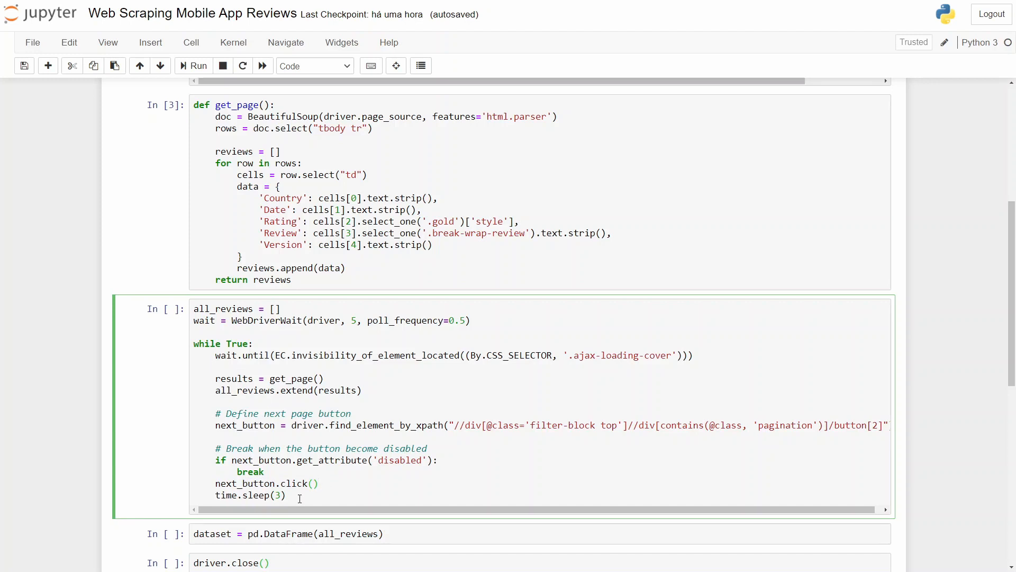
{"action": "double_click", "coordinate": [250, 495]}
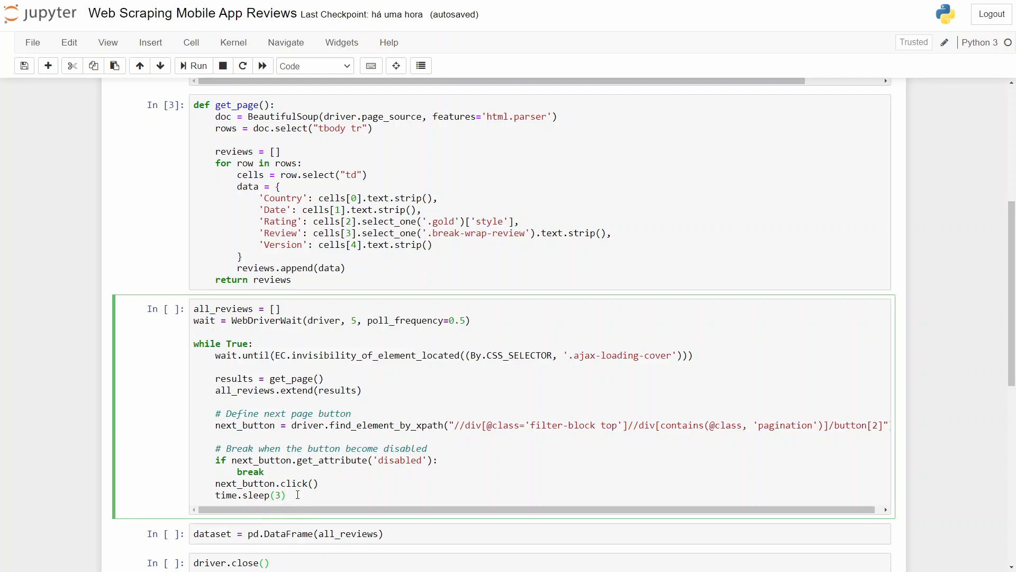
{"action": "left_click", "coordinate": [287, 495]}
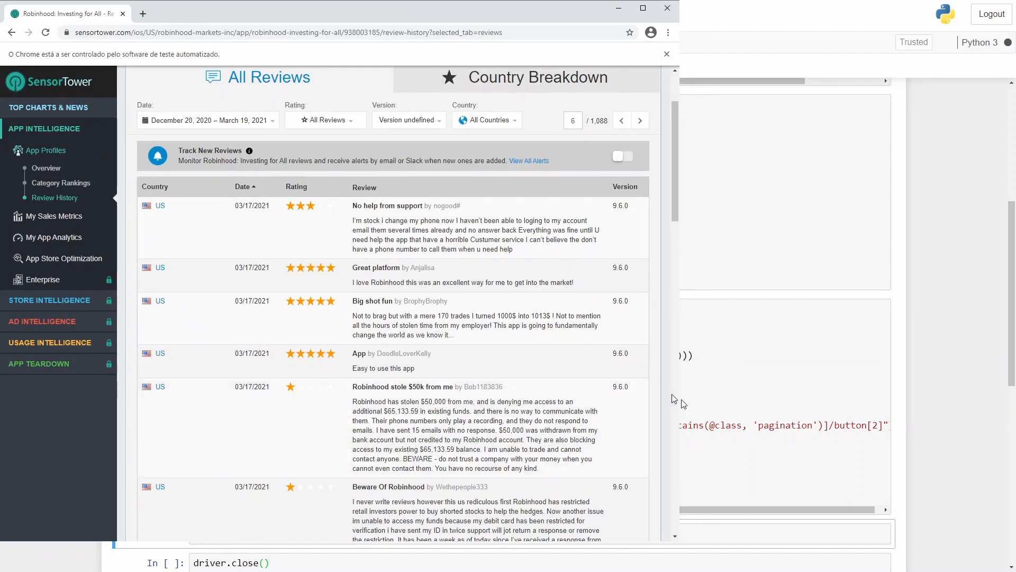
- Let Selenium click Next through the review pages until 27,139 rows and 5 columns are collected
{"action": "left_click", "coordinate": [639, 120]}
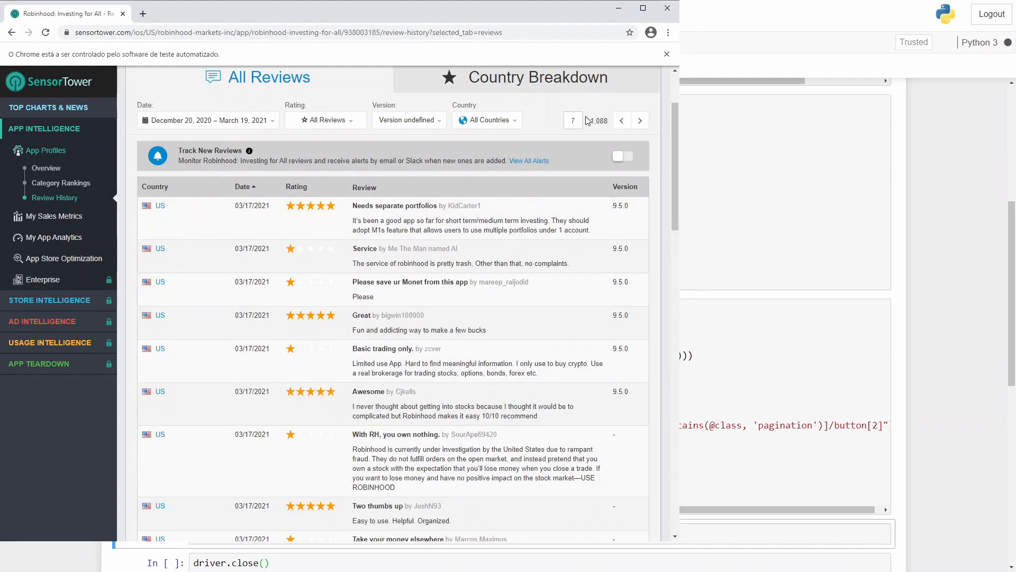
{"action": "left_click", "coordinate": [639, 119]}
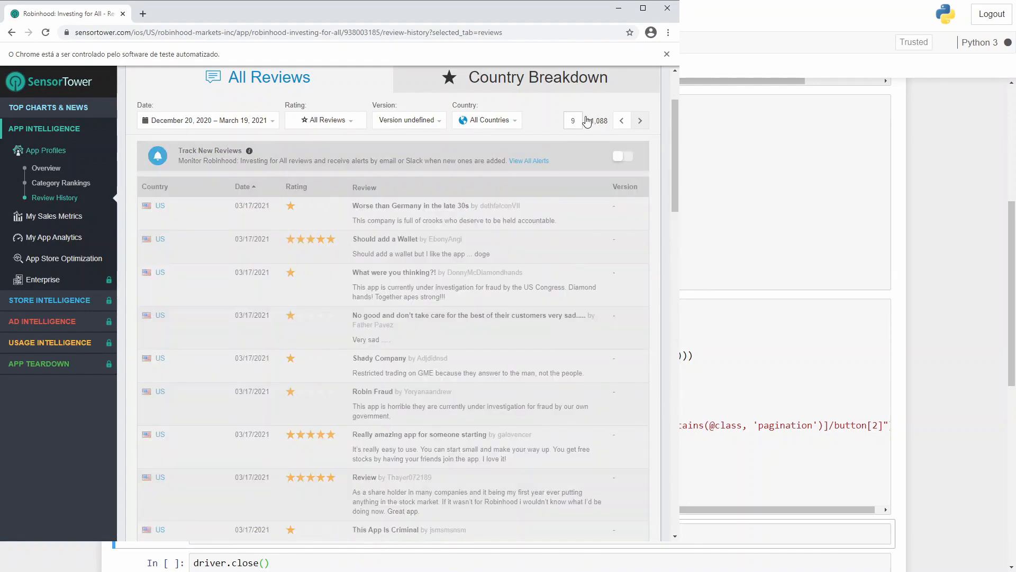
{"action": "left_click", "coordinate": [640, 120]}
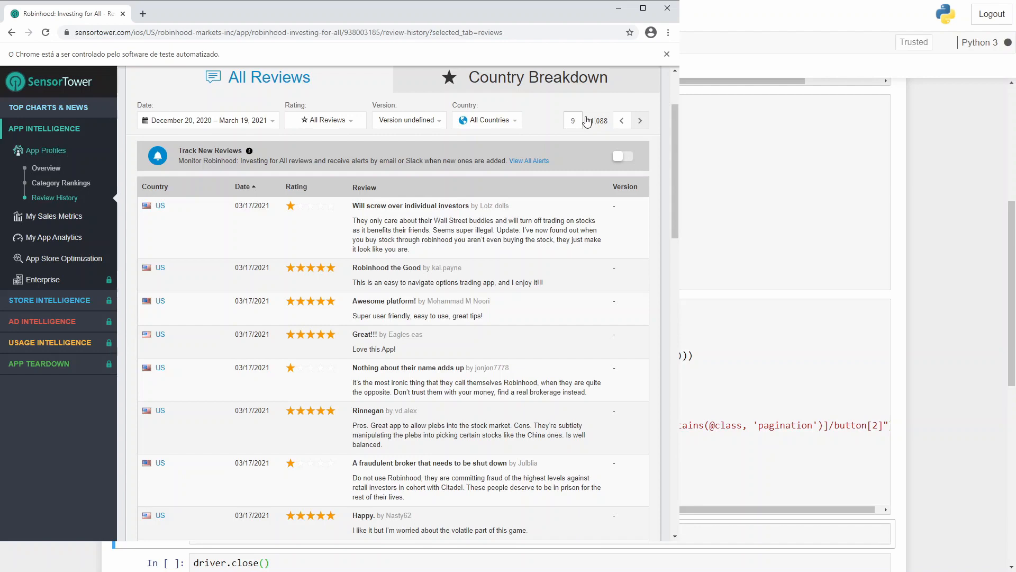
{"action": "left_click", "coordinate": [639, 120]}
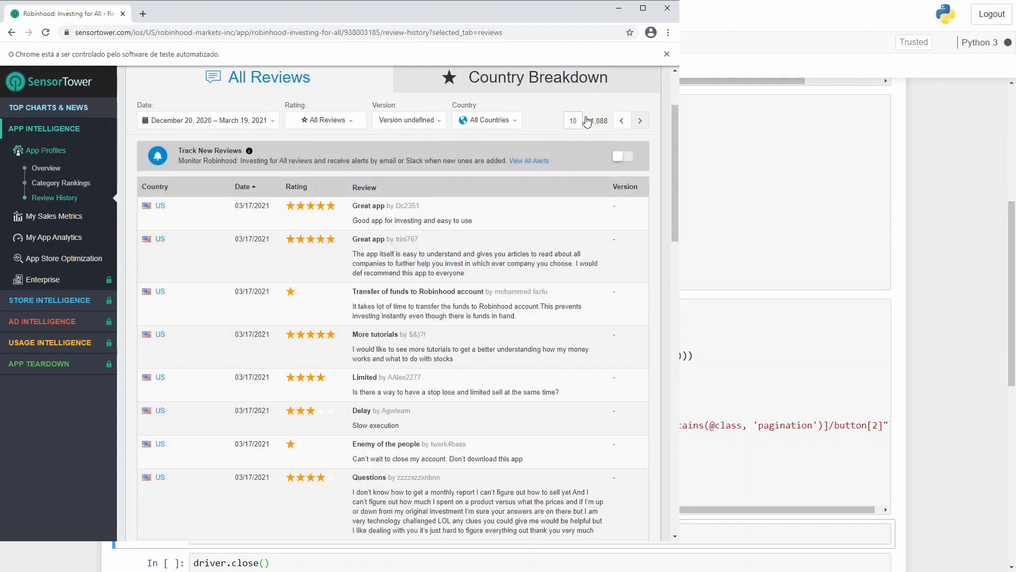
{"action": "left_click", "coordinate": [639, 119]}
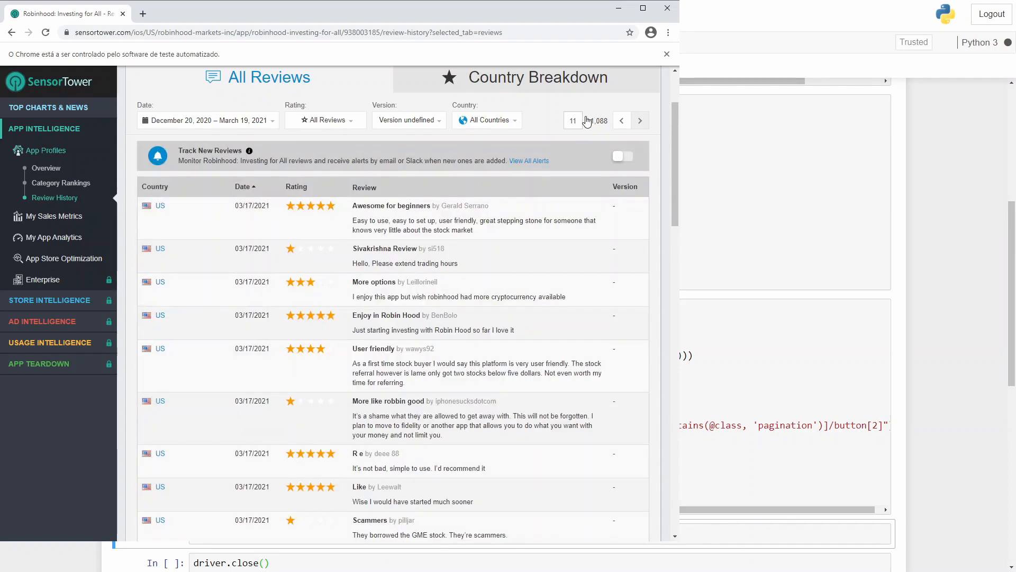
{"action": "left_click", "coordinate": [639, 120]}
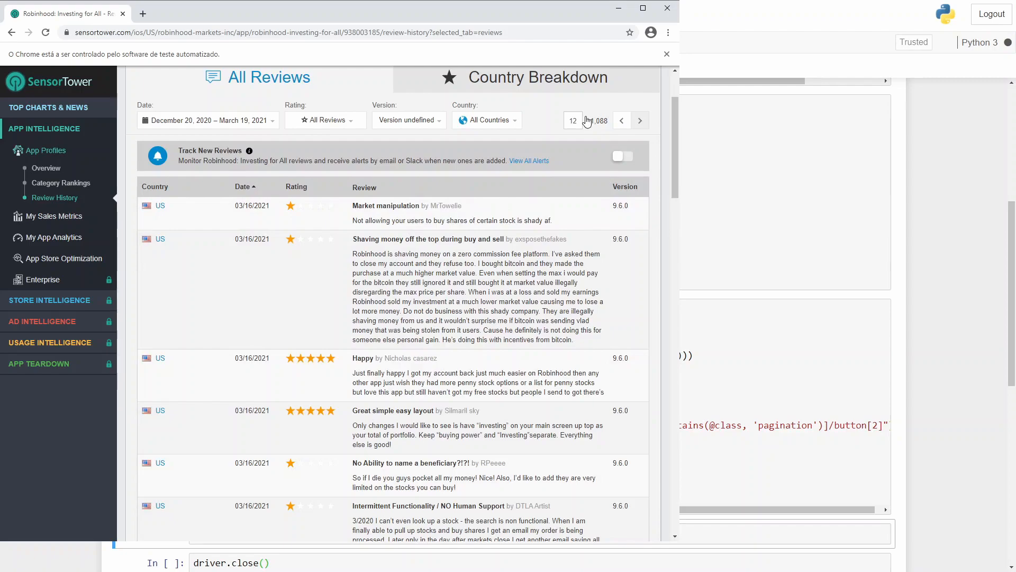
{"action": "left_click", "coordinate": [639, 121]}
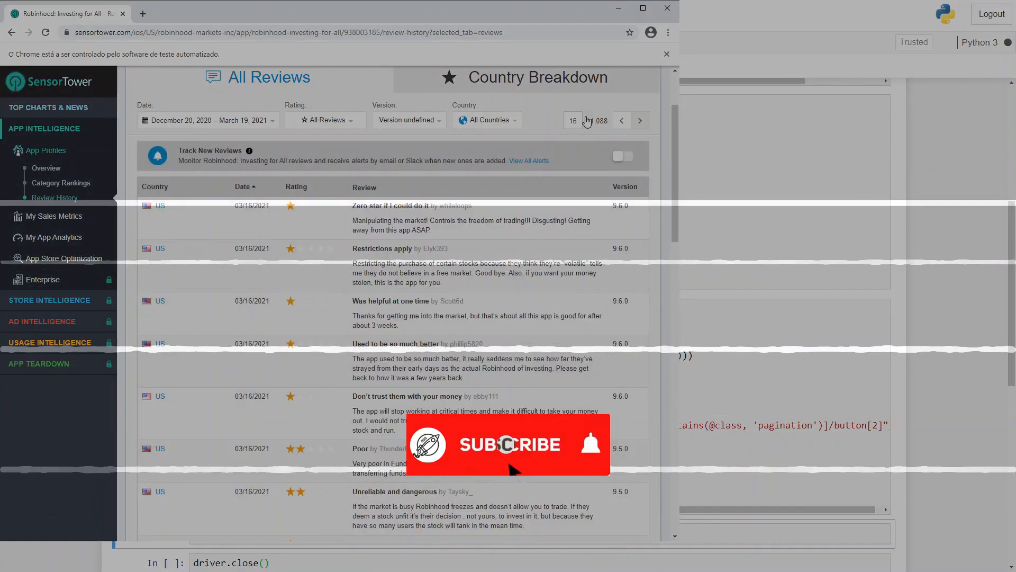
{"action": "left_click", "coordinate": [639, 120]}
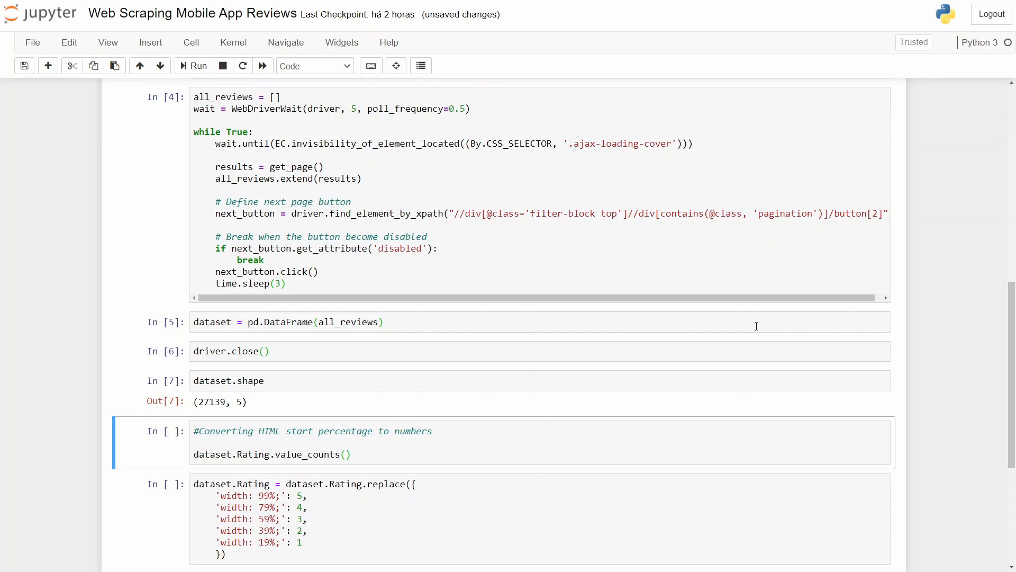
{"action": "scroll", "scroll_direction": "down", "scroll_amount": 3}
{"action": "type", "text": "dataset"}
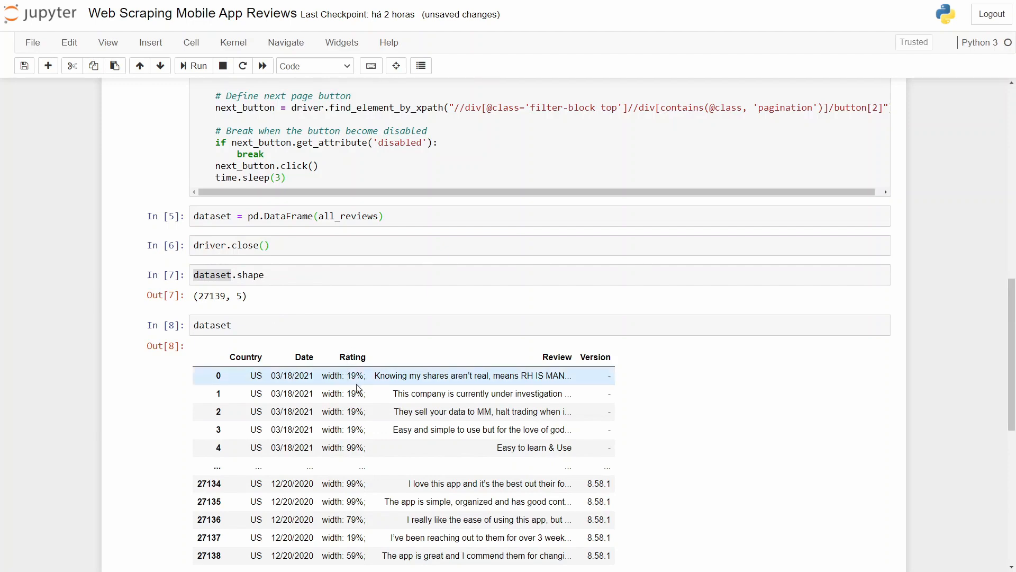
{"action": "scroll", "scroll_direction": "down", "scroll_amount": 3}
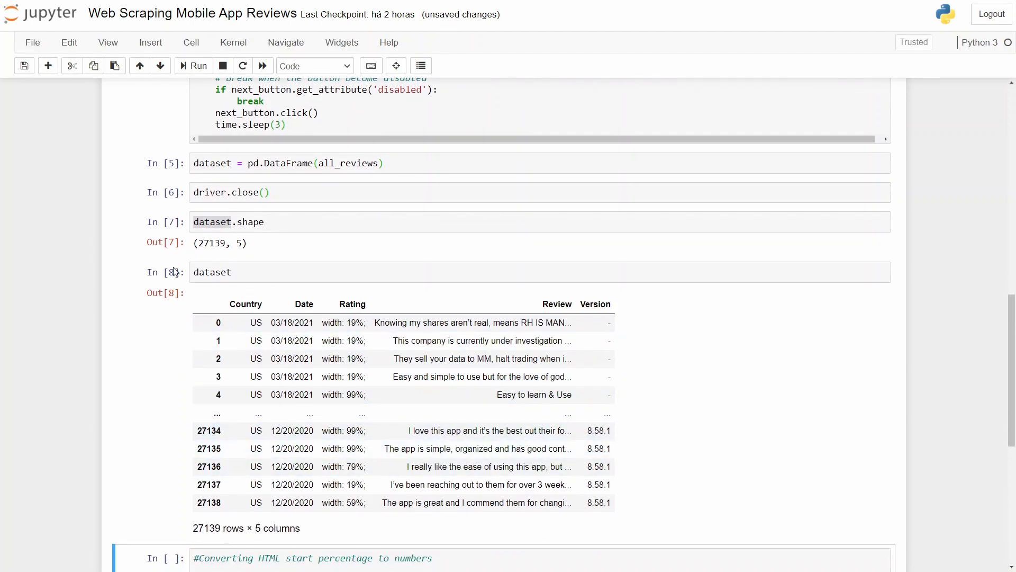
{"action": "left_click", "coordinate": [72, 65]}
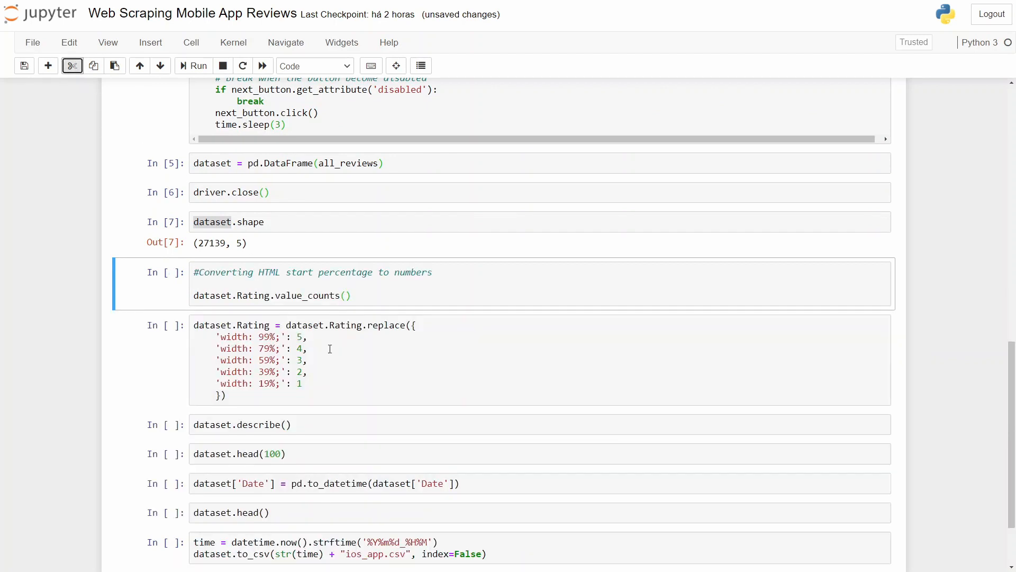
- Remove the temporary dataset preview cell before converting ratings to 1–5 numbers
{"action": "left_click", "coordinate": [305, 383]}
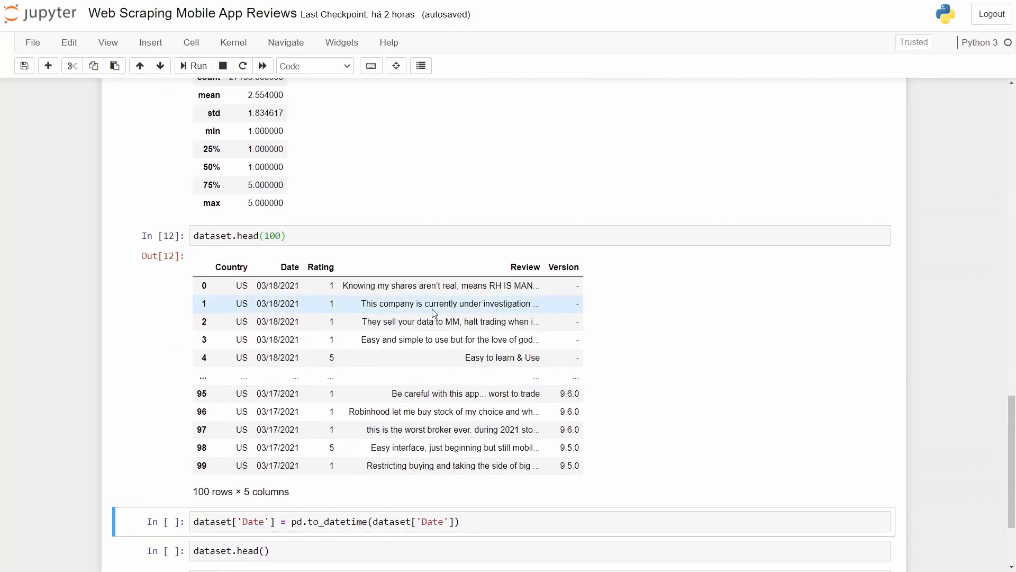
{"action": "mouse_move", "coordinate": [329, 322]}
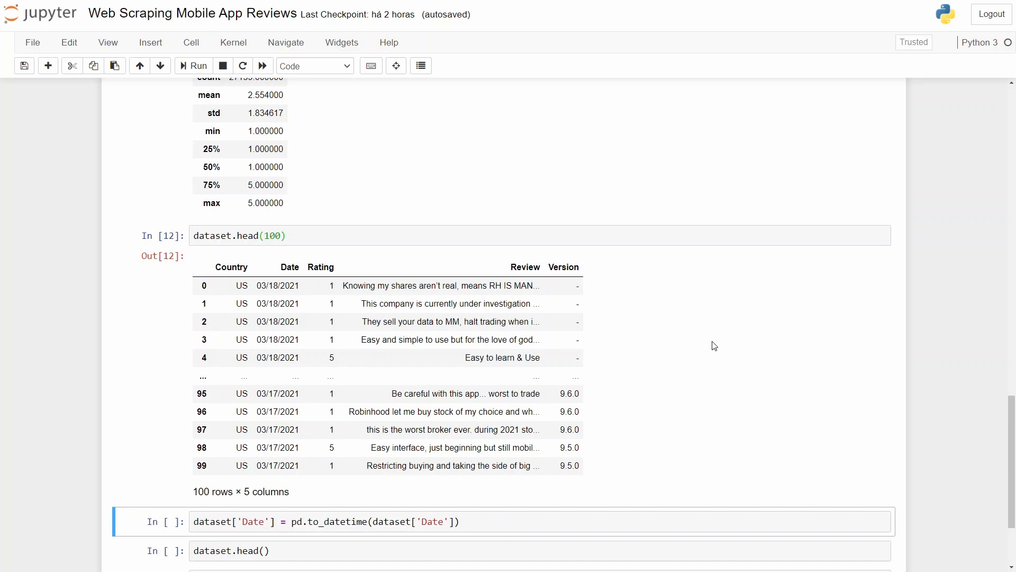
{"action": "mouse_move", "coordinate": [675, 510]}
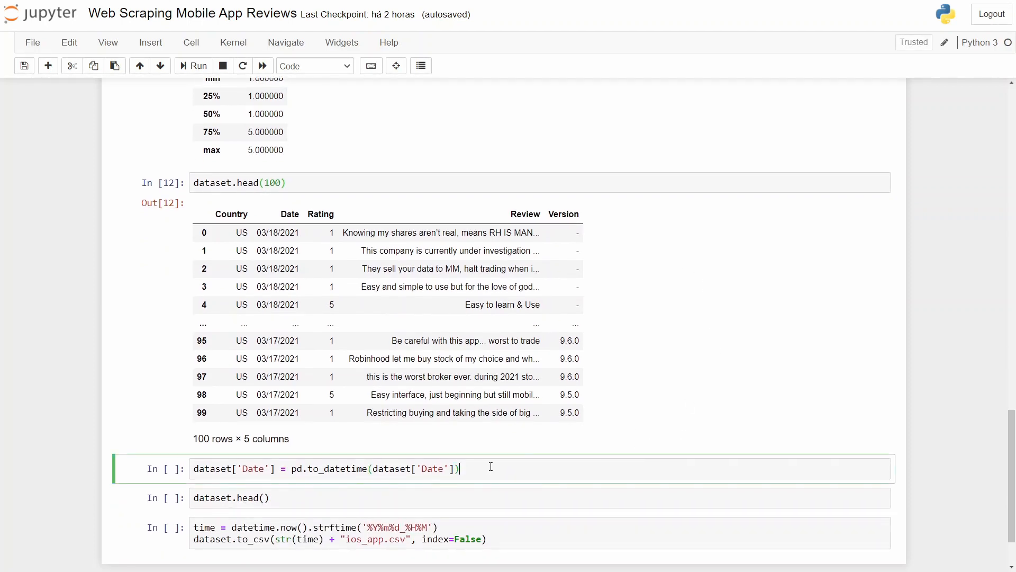
- Run the pd.to_datetime conversion and dataset.head() preview showing 2021-03-18 style dates
{"action": "key", "text": "shift+enter"}
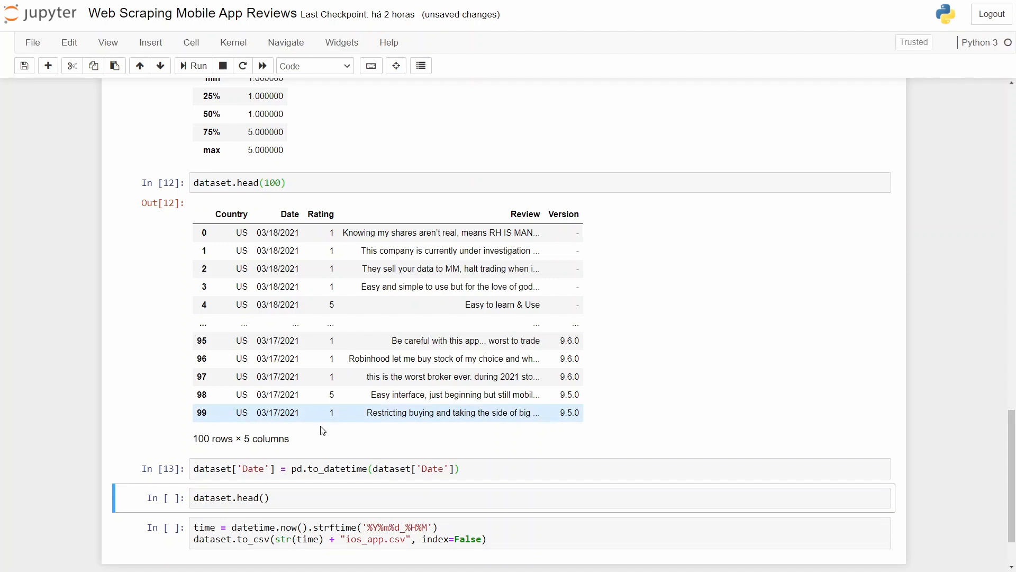
{"action": "left_click", "coordinate": [435, 498]}
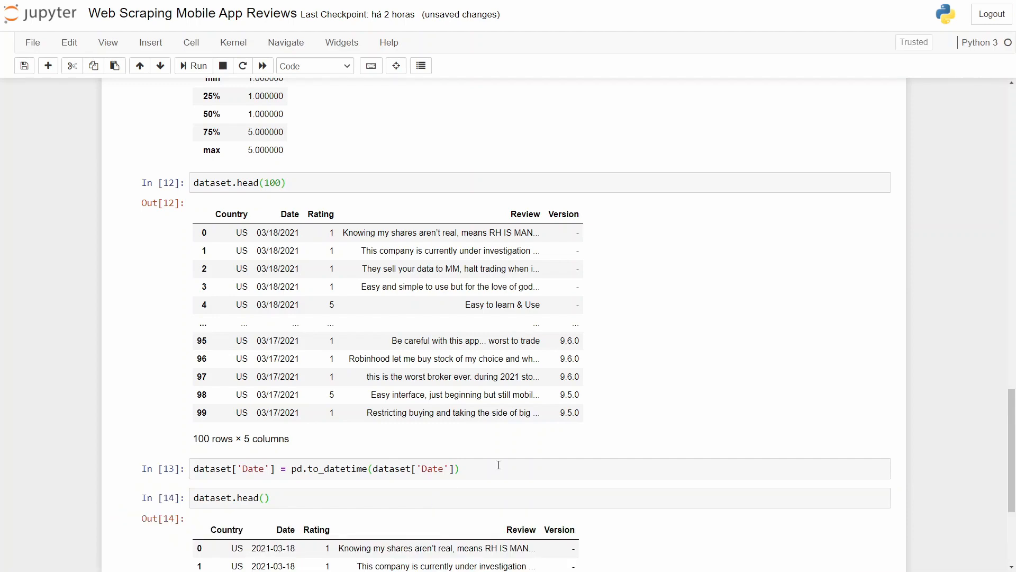
{"action": "scroll", "scroll_direction": "down", "scroll_amount": 3}
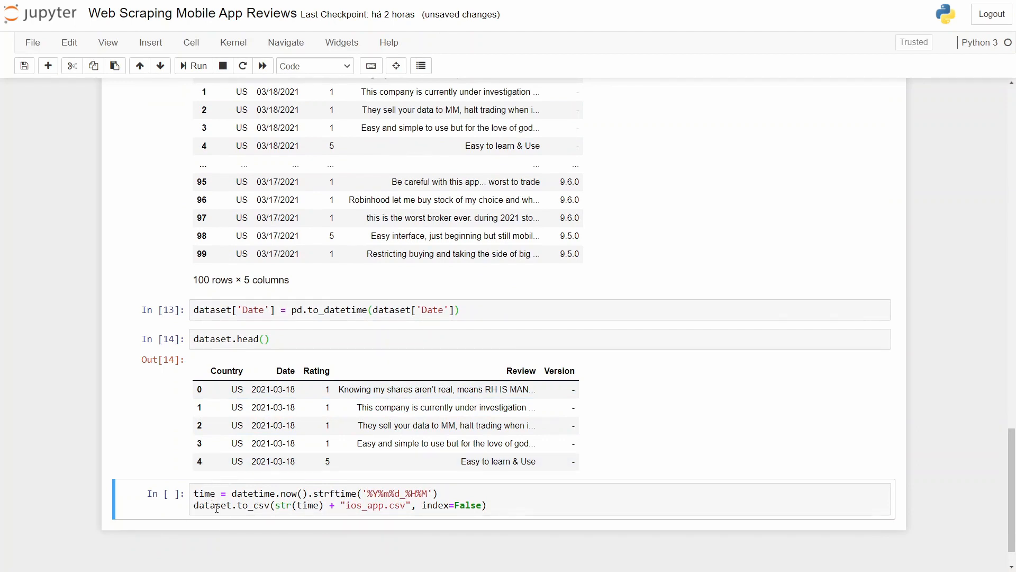
{"action": "left_click", "coordinate": [486, 505]}
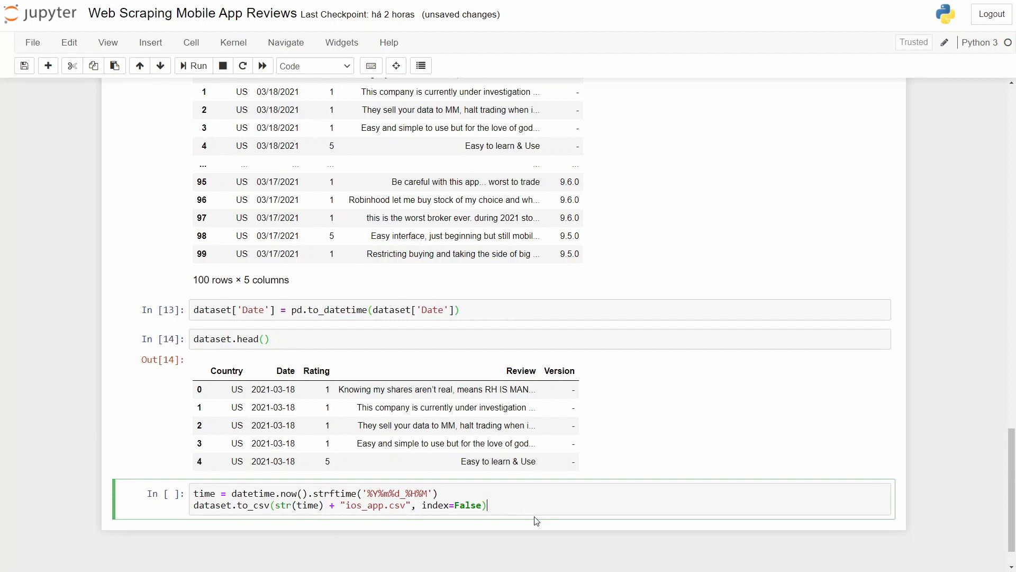